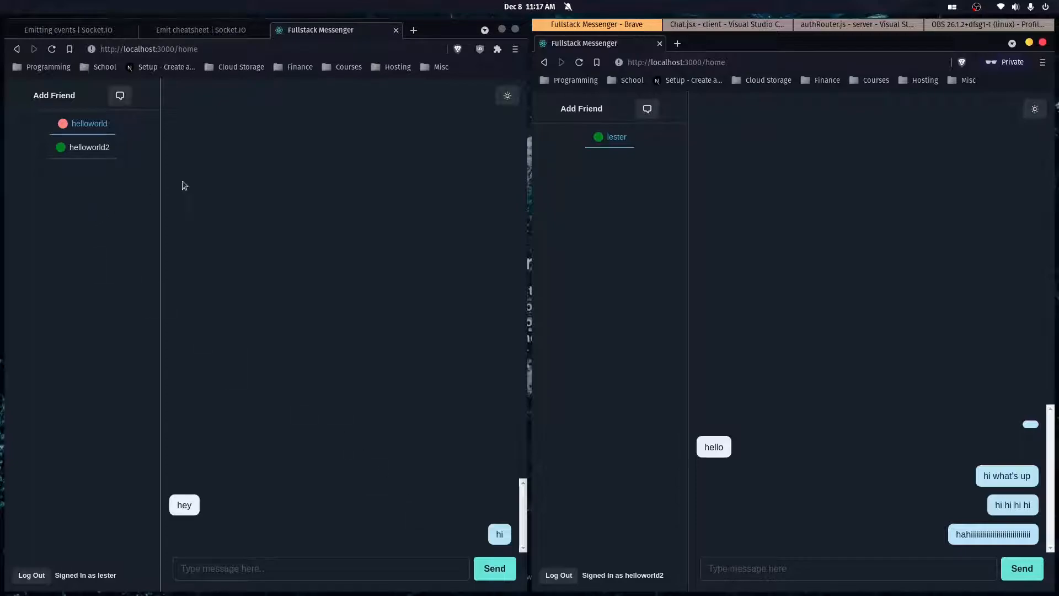
{"action": "mouse_move", "coordinate": [203, 304]}
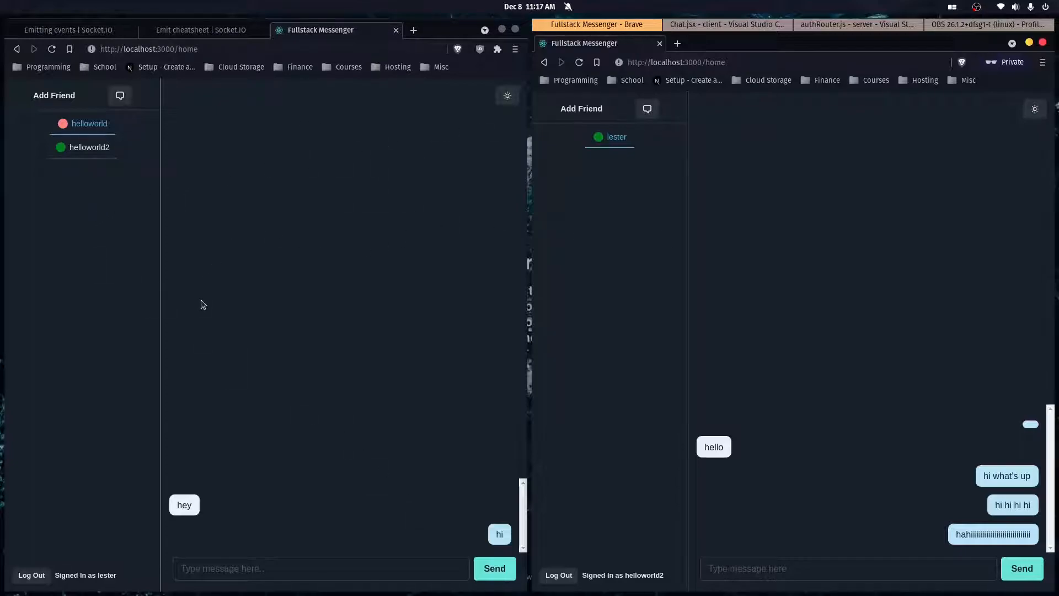
{"action": "mouse_move", "coordinate": [741, 311]}
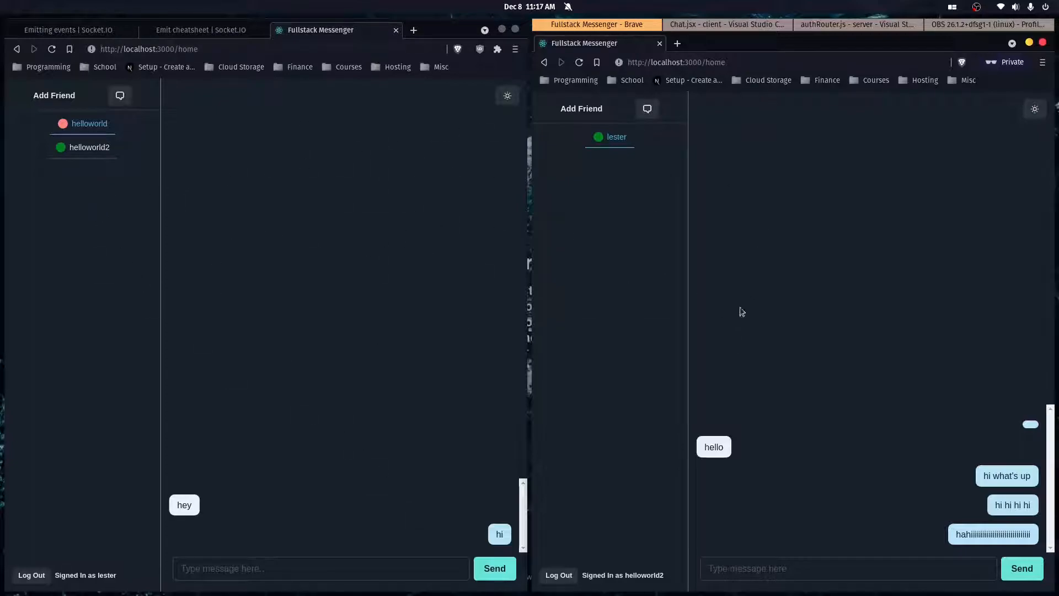
{"action": "mouse_move", "coordinate": [627, 147]}
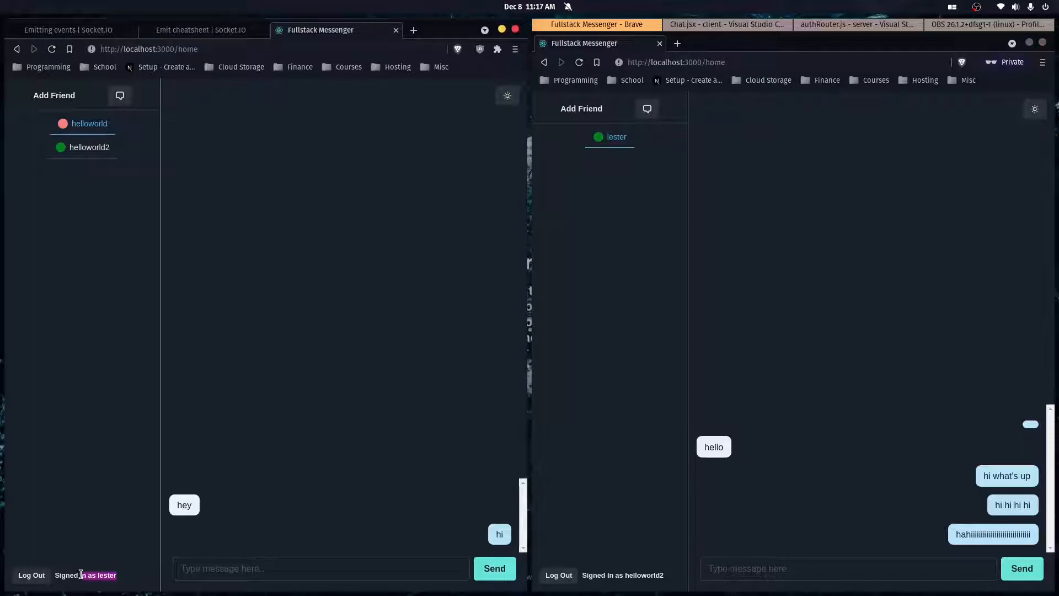
{"action": "mouse_move", "coordinate": [679, 246]}
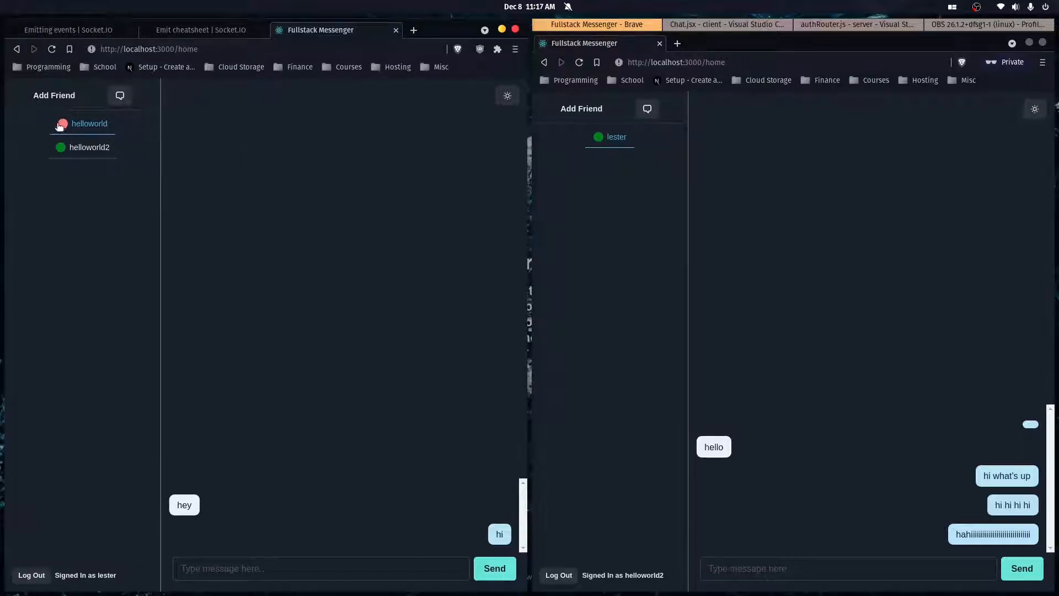
- Switch to helloworld2's conversation and send "hey what';s up youtube", shown live in both windows
{"action": "left_click", "coordinate": [88, 146]}
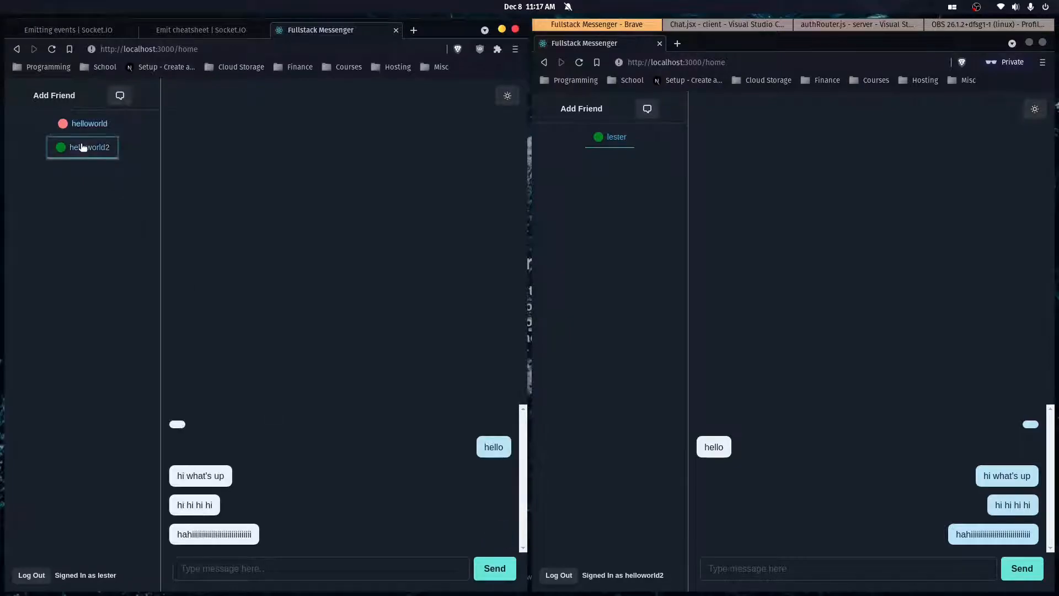
{"action": "left_click", "coordinate": [89, 124]}
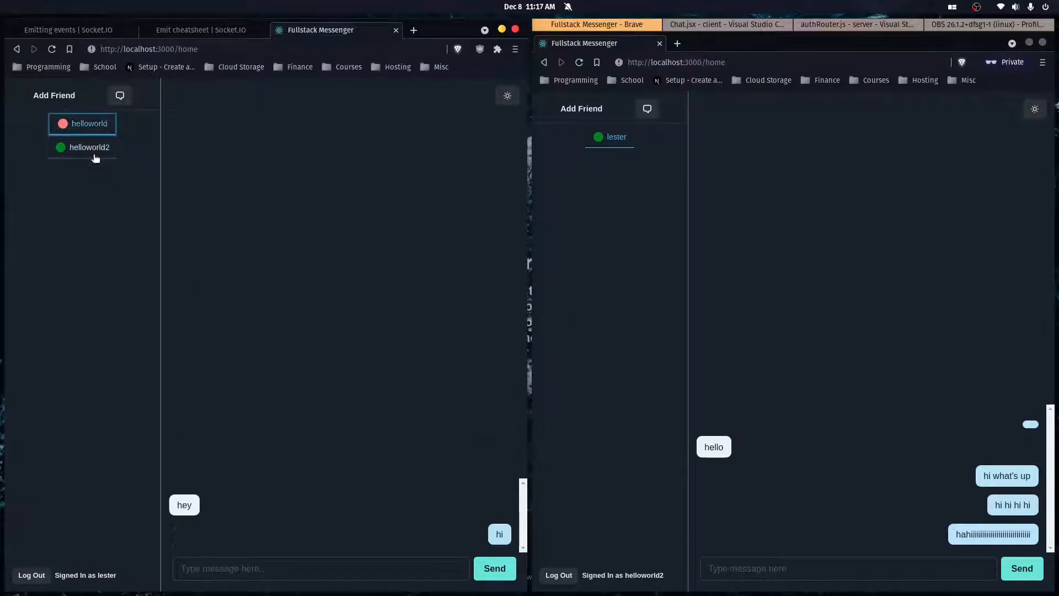
{"action": "left_click", "coordinate": [88, 147]}
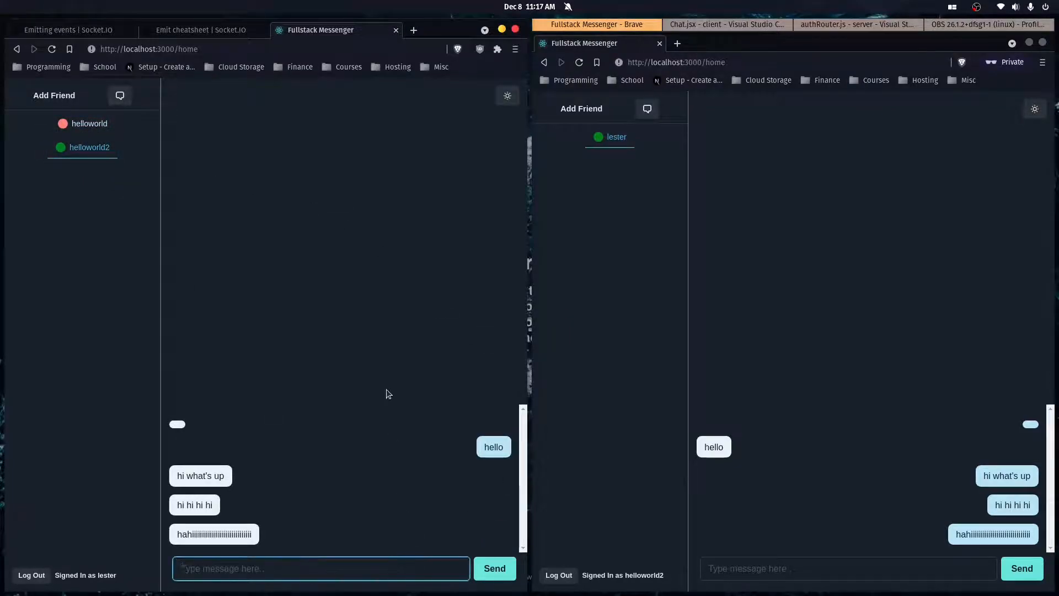
{"action": "type", "text": "hey wh"}
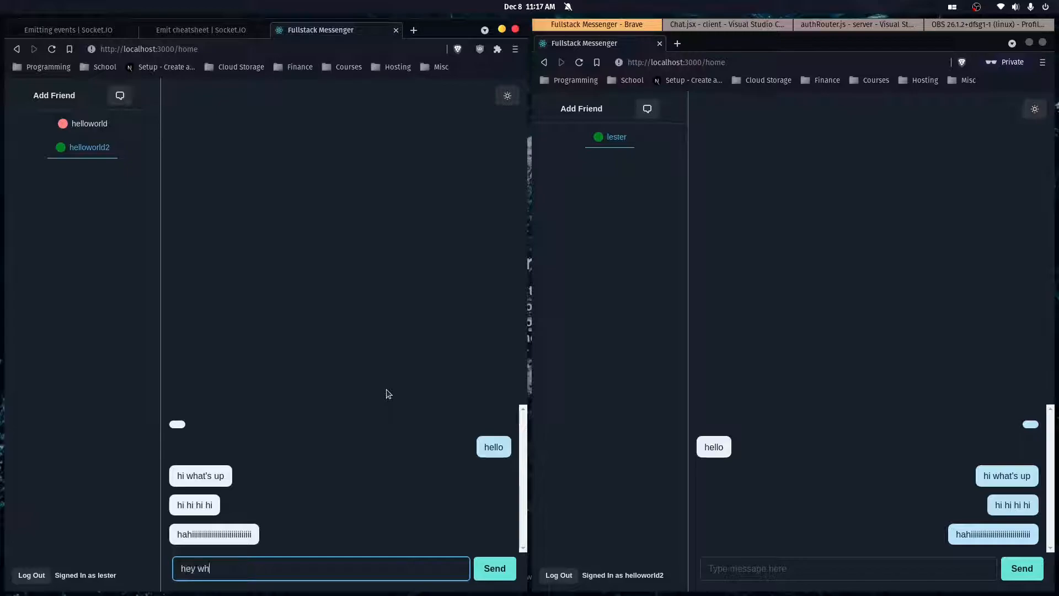
{"action": "left_click", "coordinate": [494, 568]}
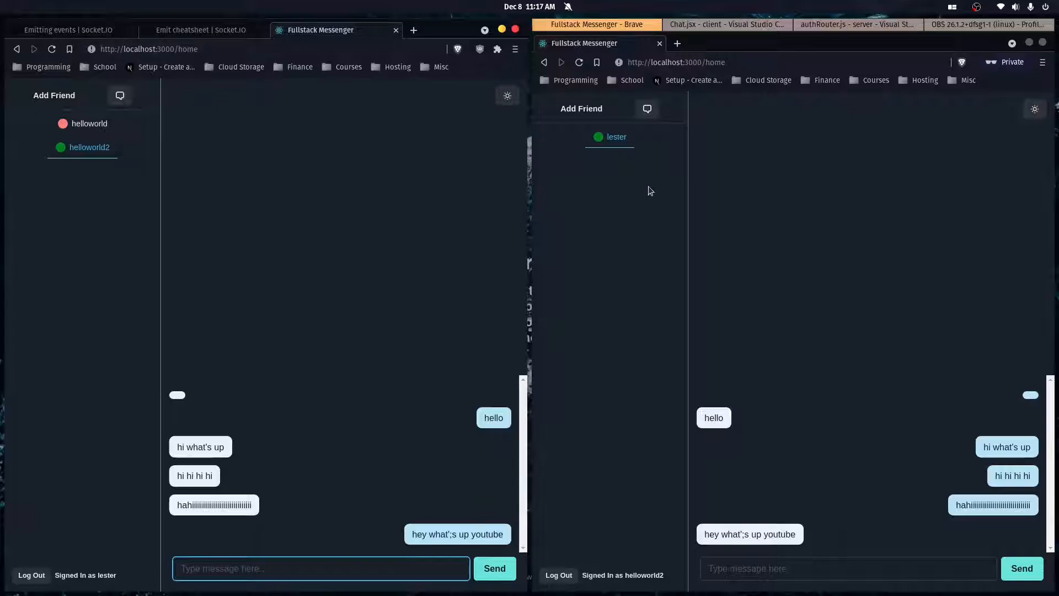
{"action": "mouse_move", "coordinate": [835, 477]}
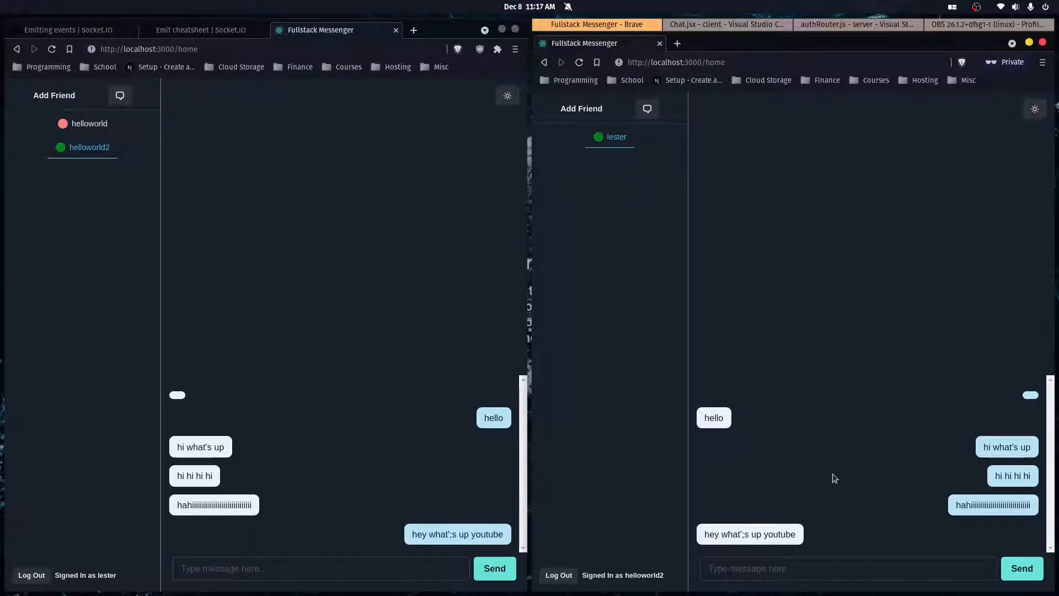
{"action": "mouse_move", "coordinate": [597, 230]}
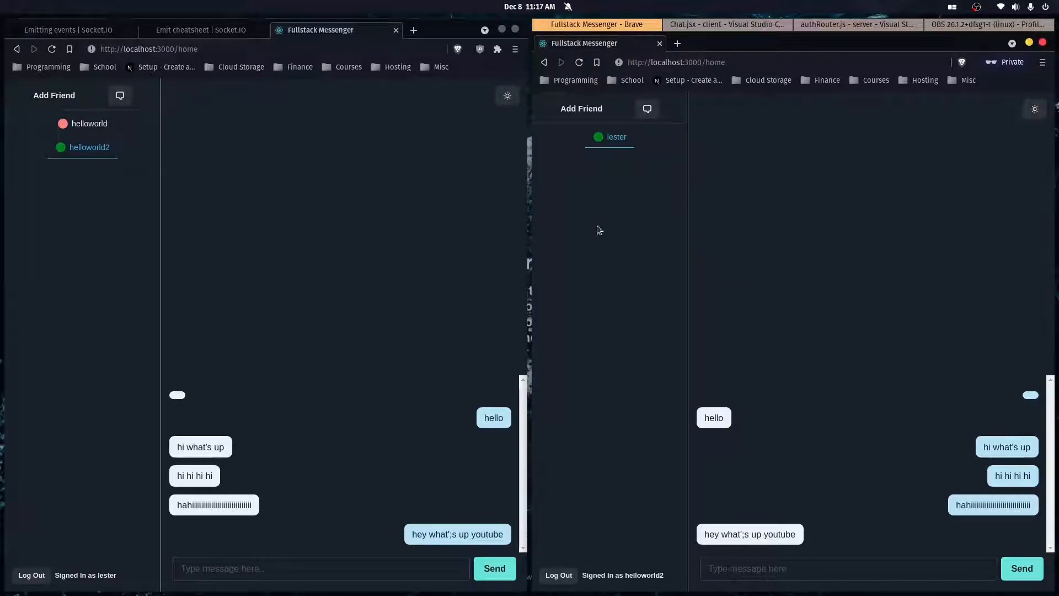
{"action": "mouse_move", "coordinate": [615, 100]}
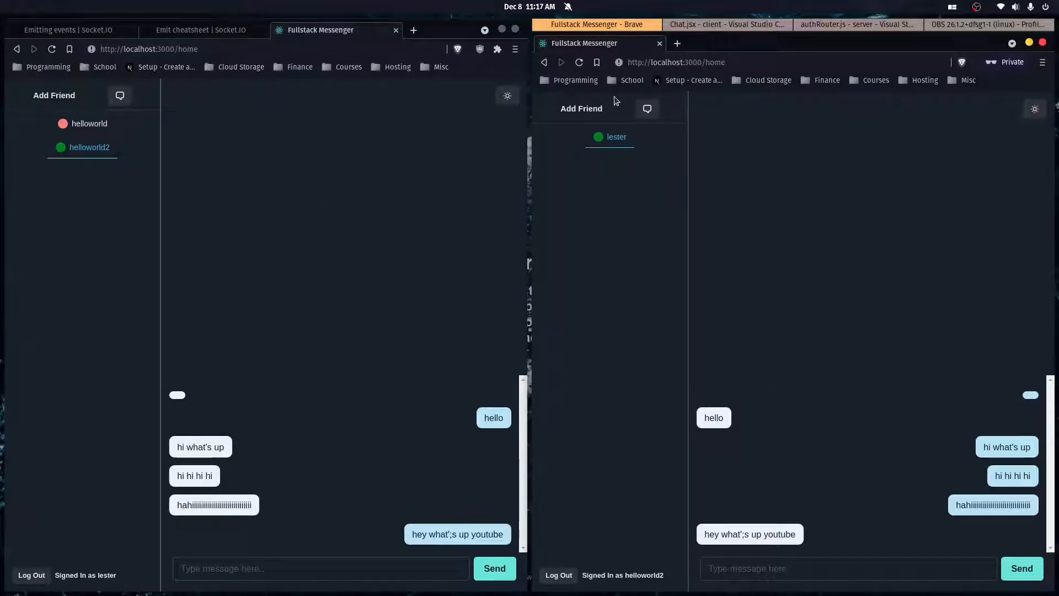
- Close helloworld2's messenger tab so they show offline, then reopen localhost home to sign back in
{"action": "left_click", "coordinate": [808, 43]}
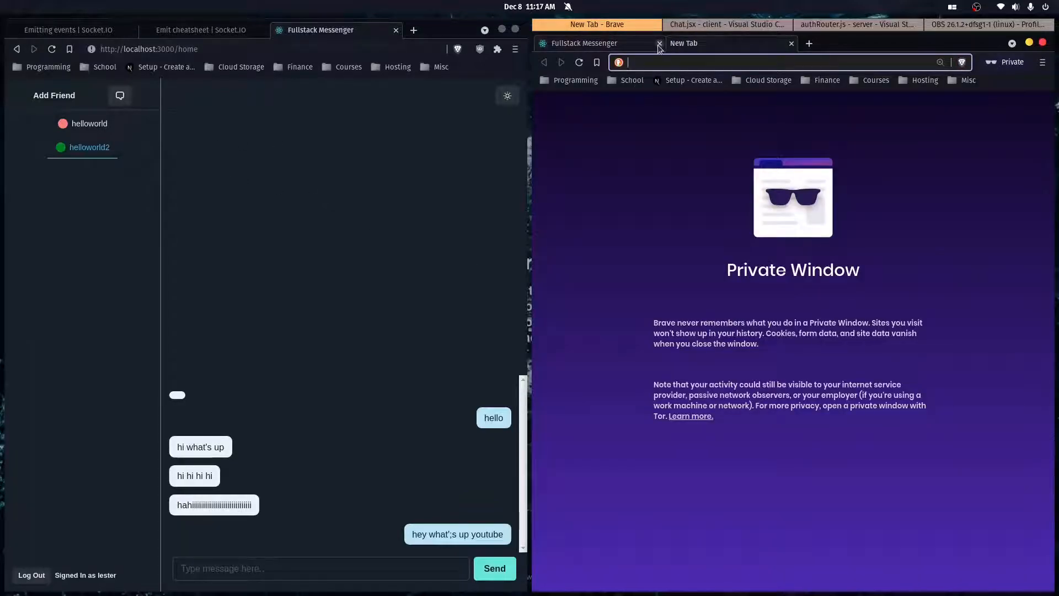
{"action": "left_click", "coordinate": [658, 43]}
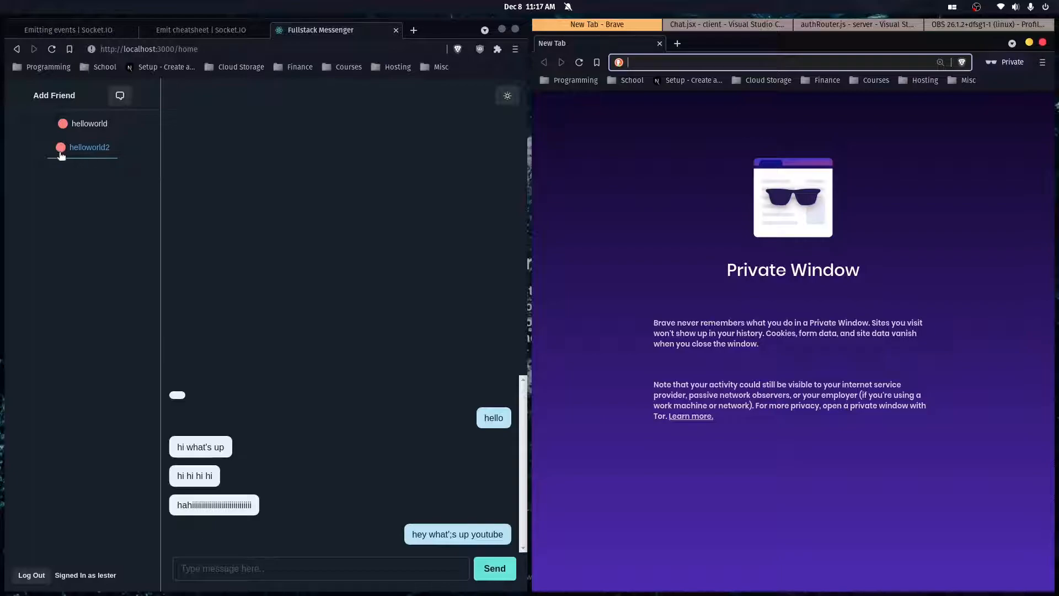
{"action": "mouse_move", "coordinate": [80, 177]}
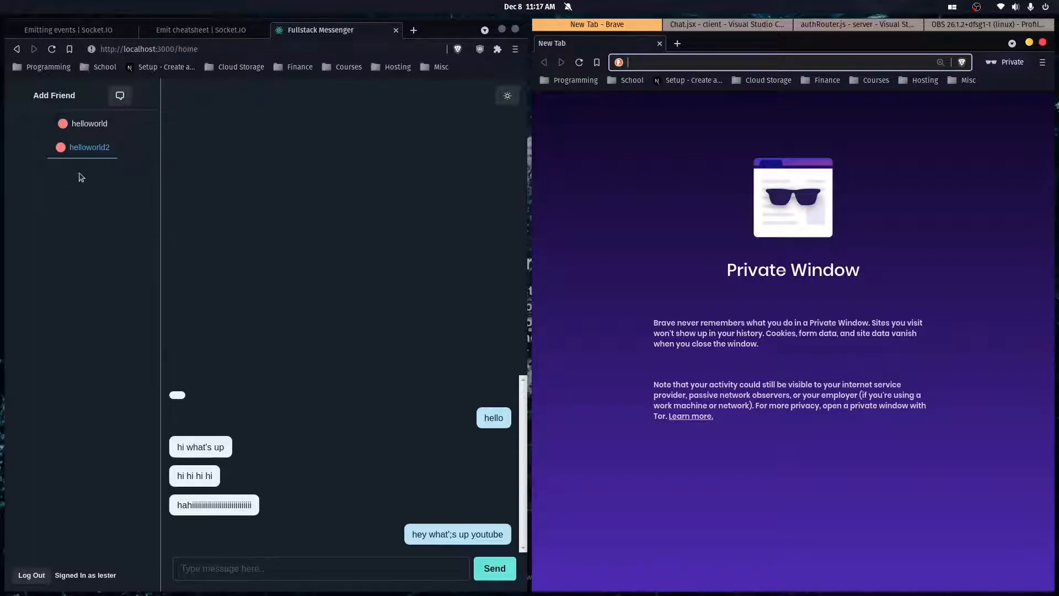
{"action": "mouse_move", "coordinate": [90, 151]}
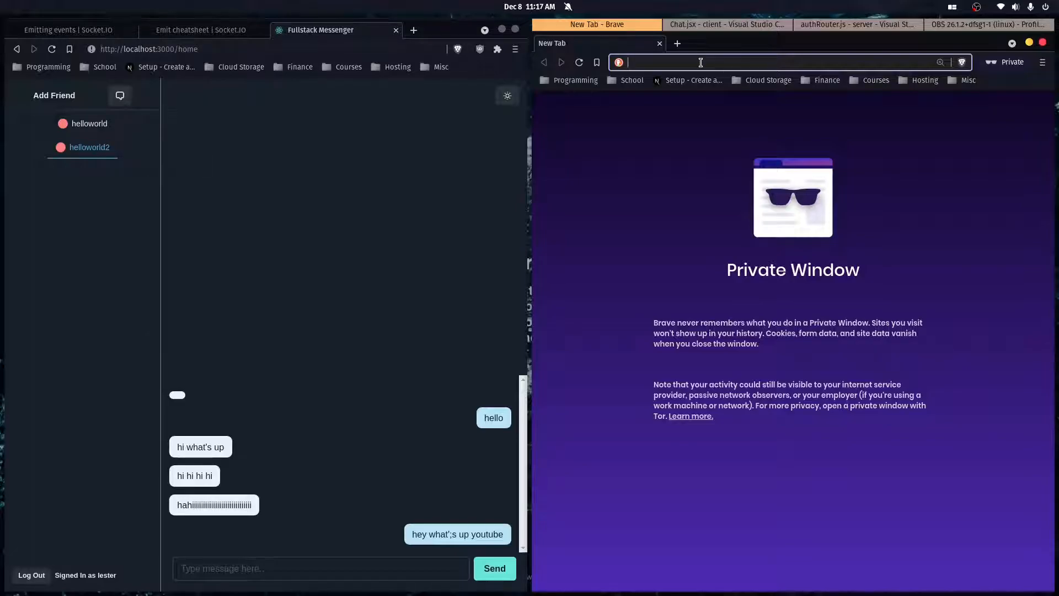
{"action": "type", "text": "http://localhost:4000"}
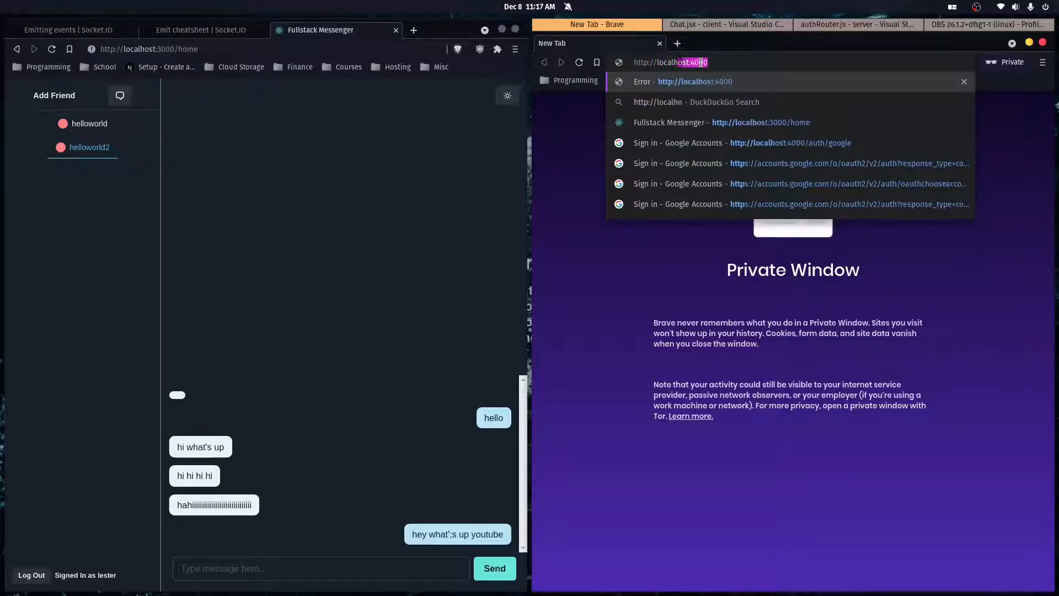
{"action": "left_click", "coordinate": [760, 122]}
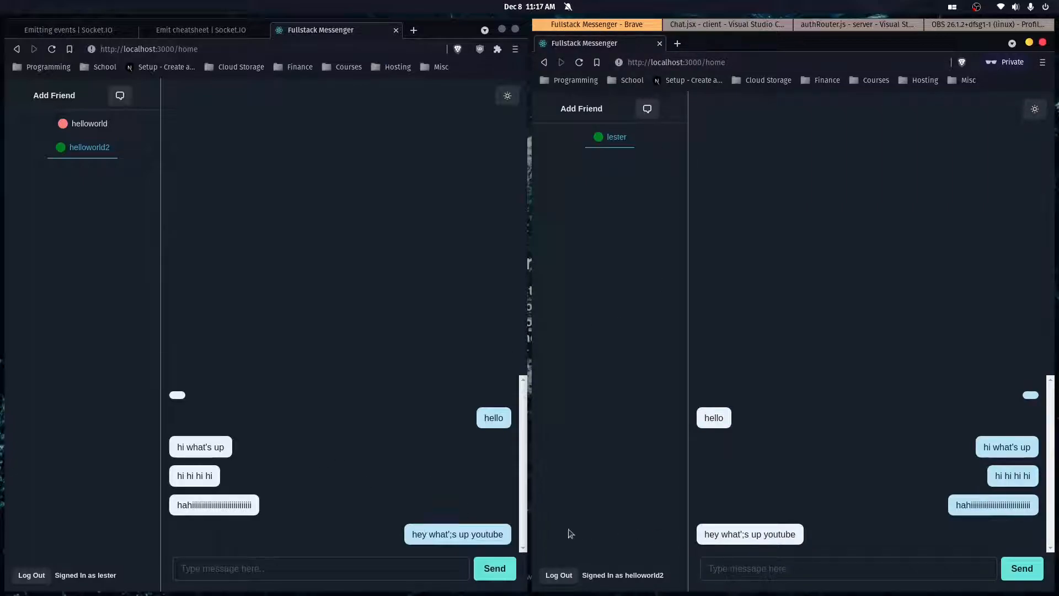
{"action": "mouse_move", "coordinate": [433, 436]}
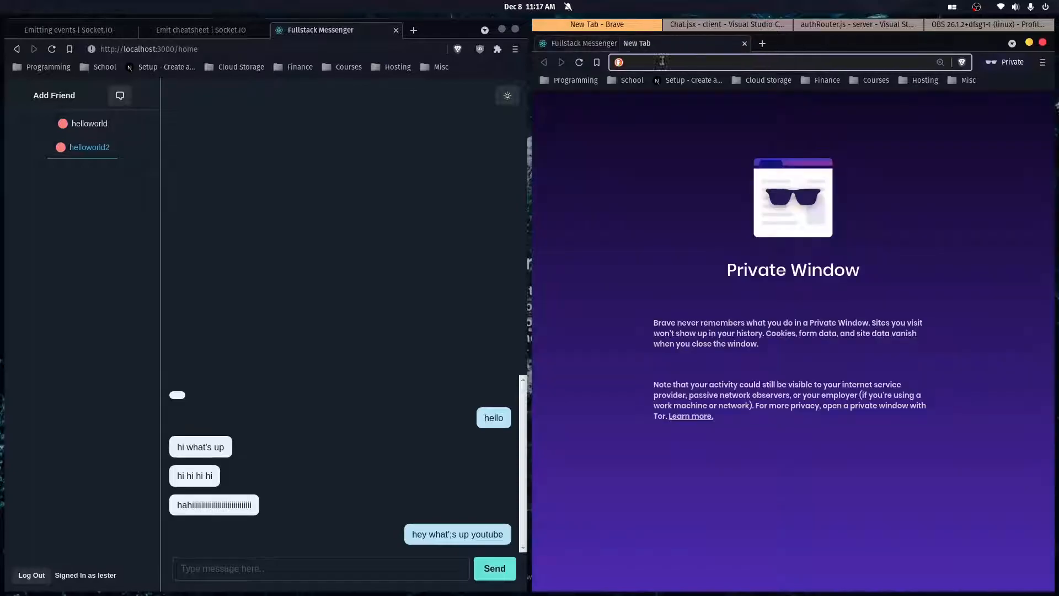
- Send "you're gonna see this later!" to helloworld2 so it appears in their reopened chat
{"action": "left_click", "coordinate": [321, 568]}
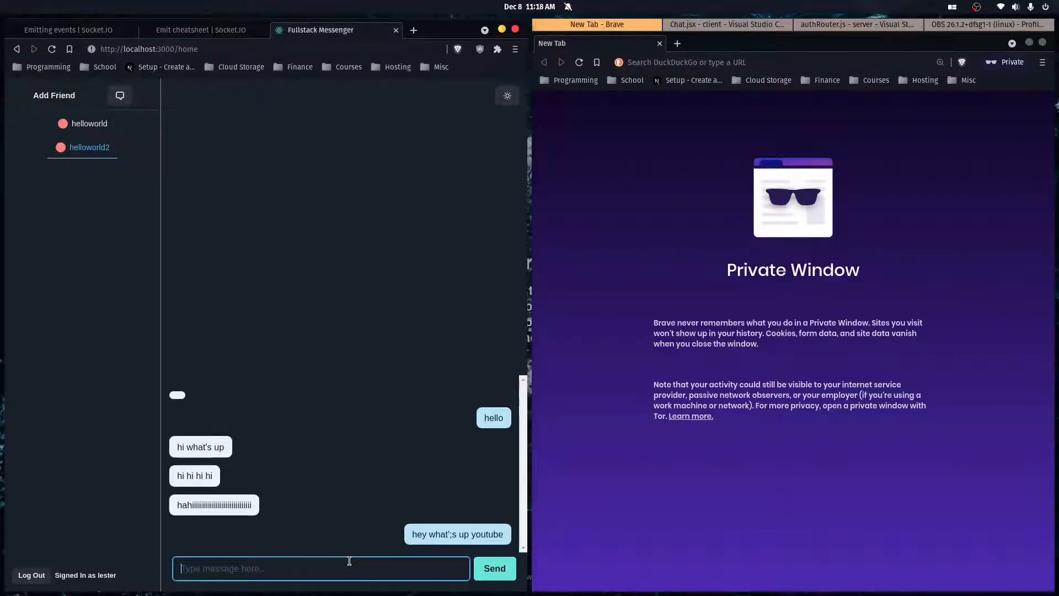
{"action": "type", "text": "you're gon"}
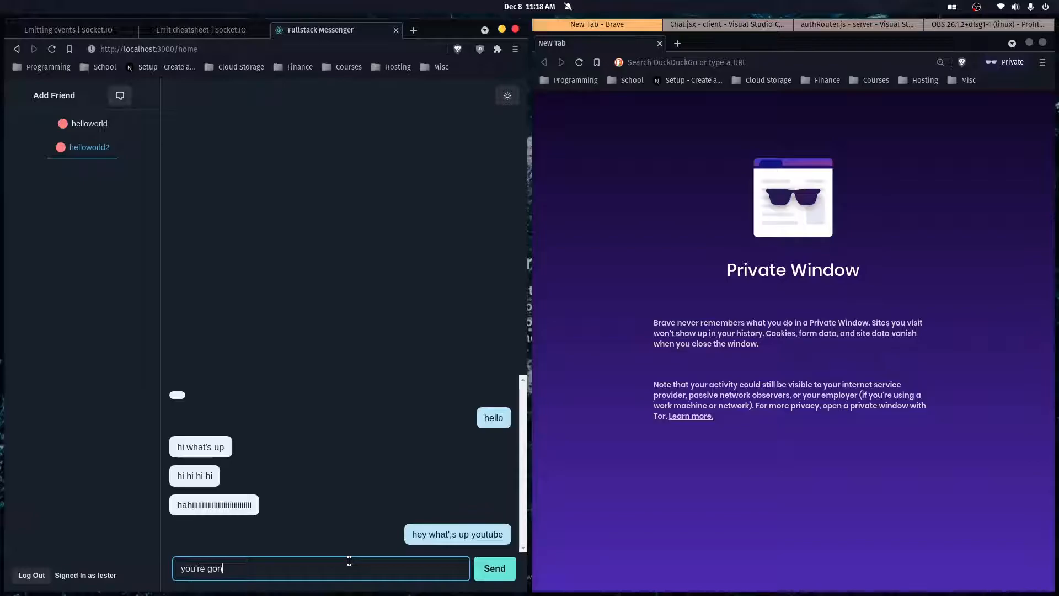
{"action": "type", "text": "na see this lat"}
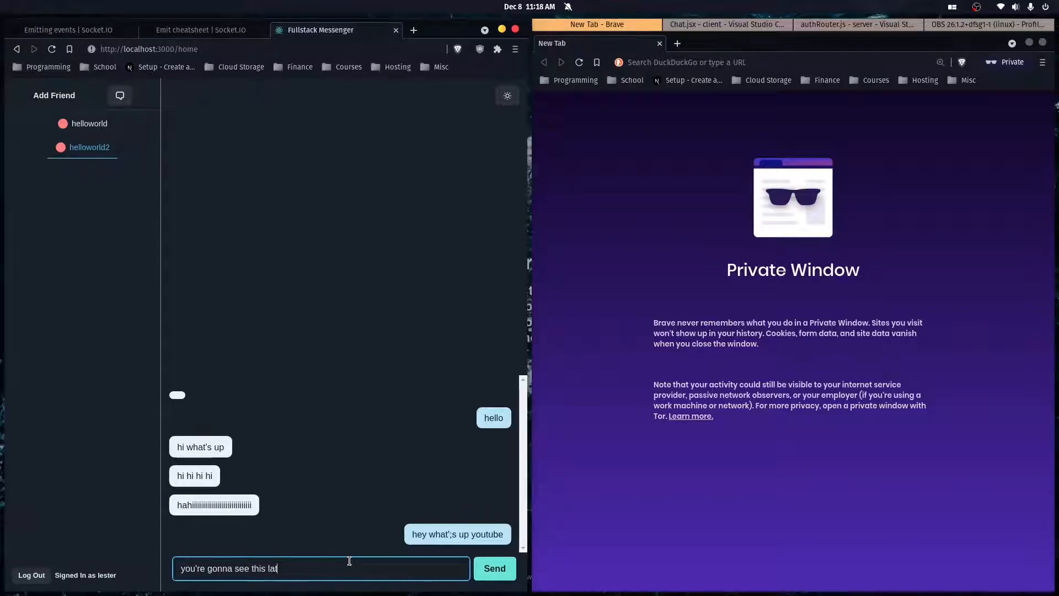
{"action": "left_click", "coordinate": [494, 568]}
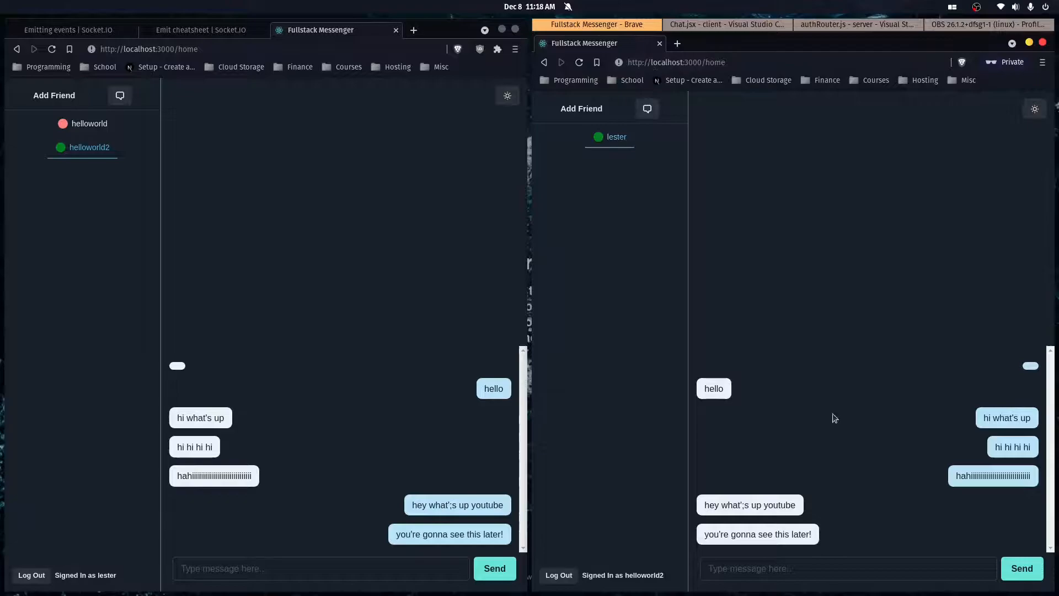
{"action": "mouse_move", "coordinate": [705, 291]}
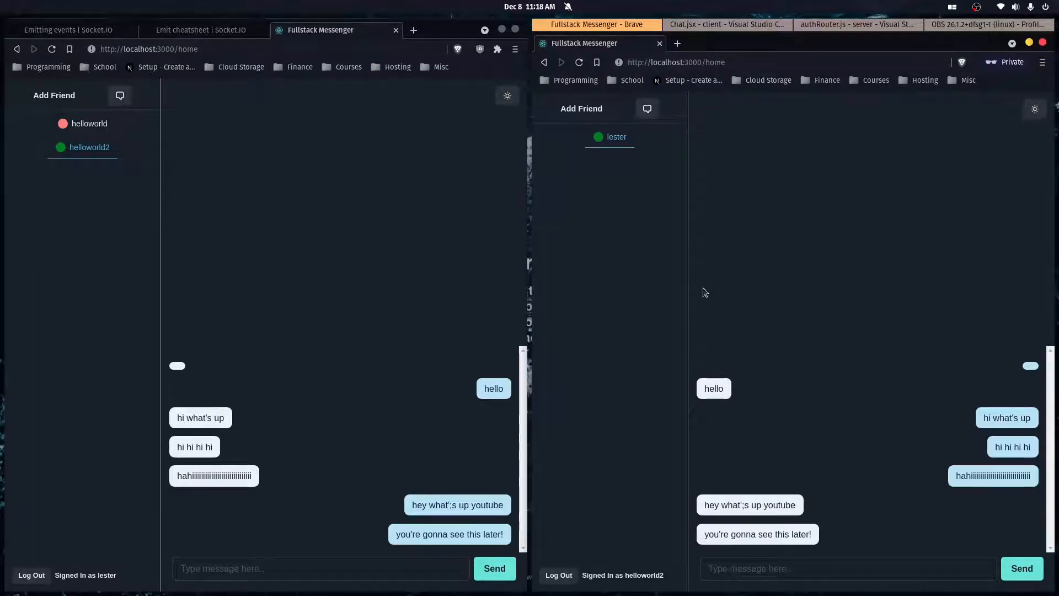
{"action": "mouse_move", "coordinate": [828, 323]}
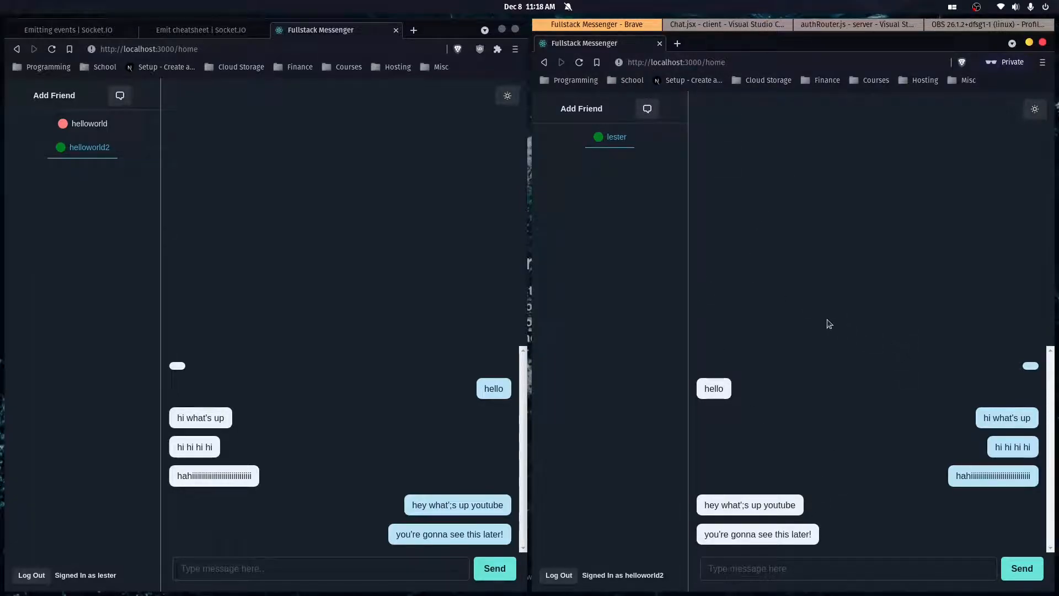
{"action": "mouse_move", "coordinate": [775, 309]}
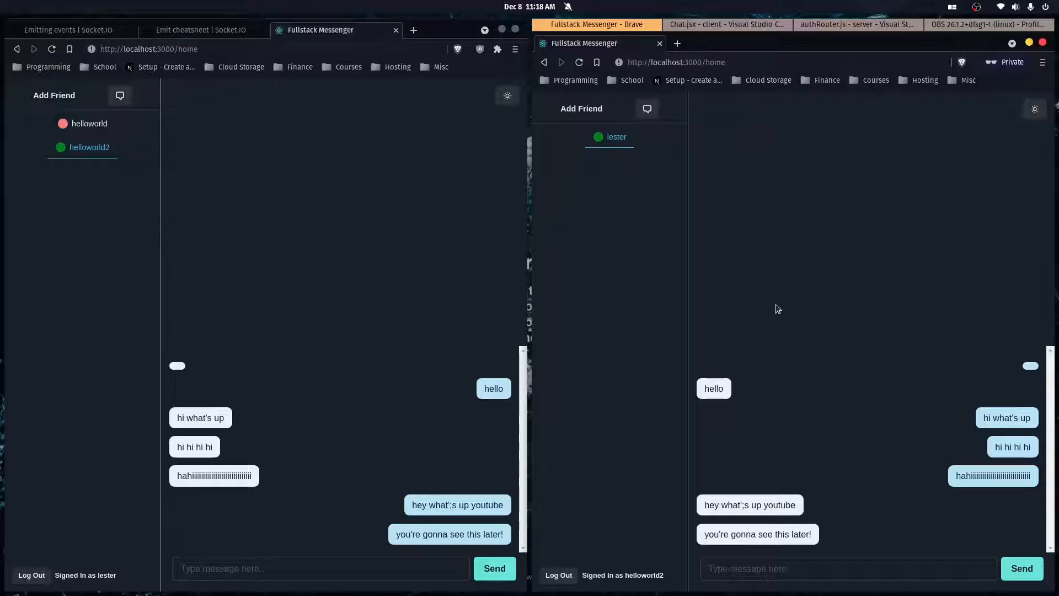
{"action": "mouse_move", "coordinate": [641, 175]}
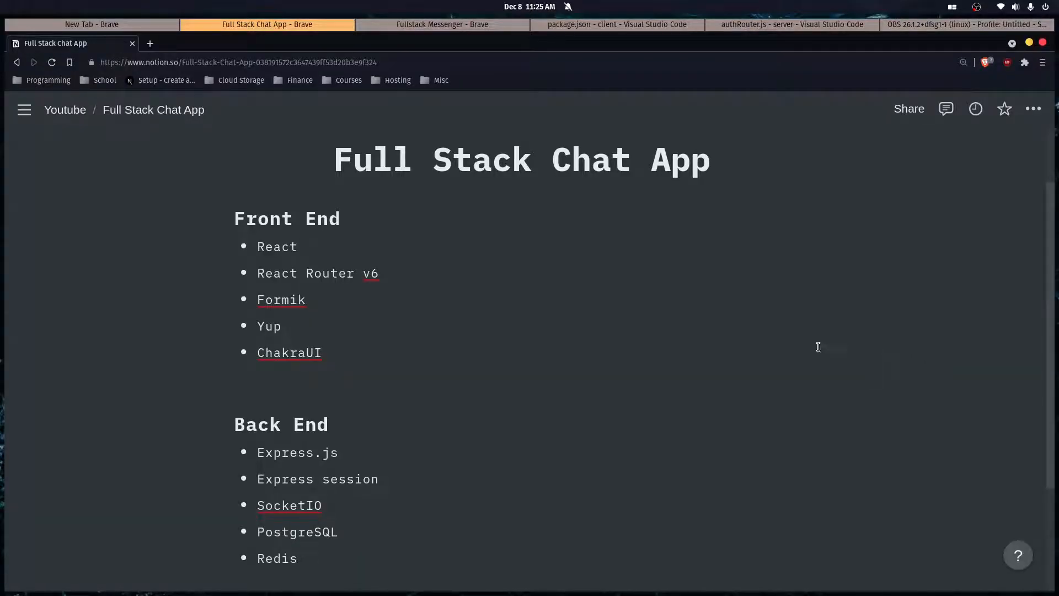
{"action": "mouse_move", "coordinate": [277, 246]}
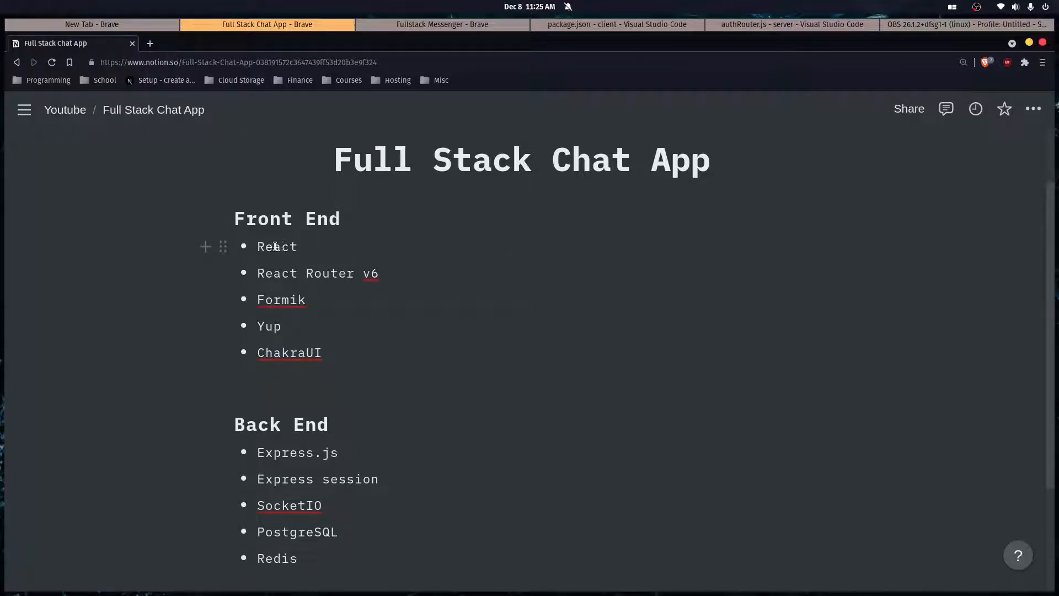
{"action": "mouse_move", "coordinate": [295, 293]}
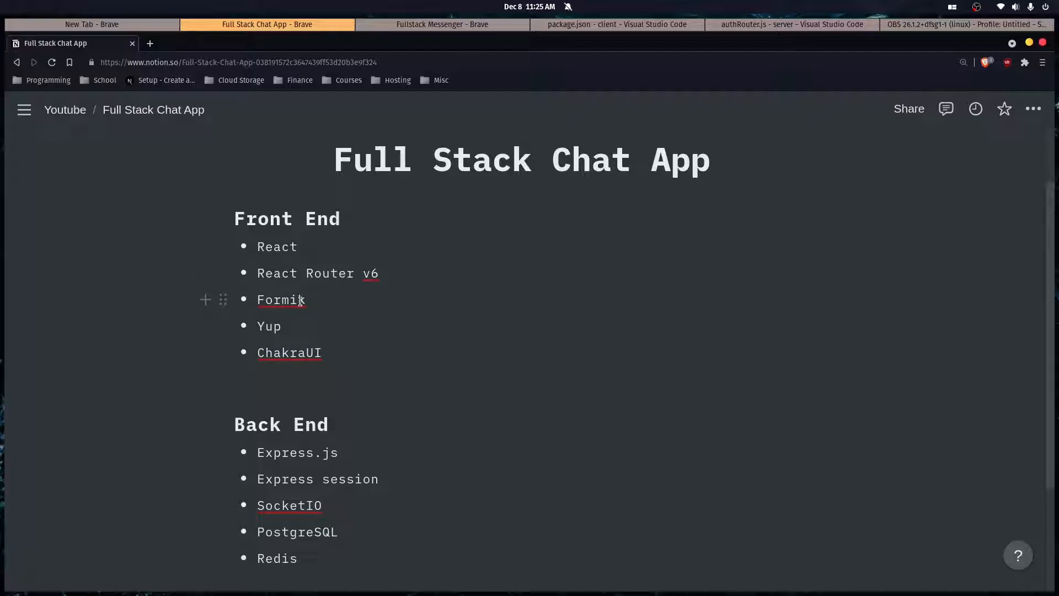
{"action": "mouse_move", "coordinate": [270, 326]}
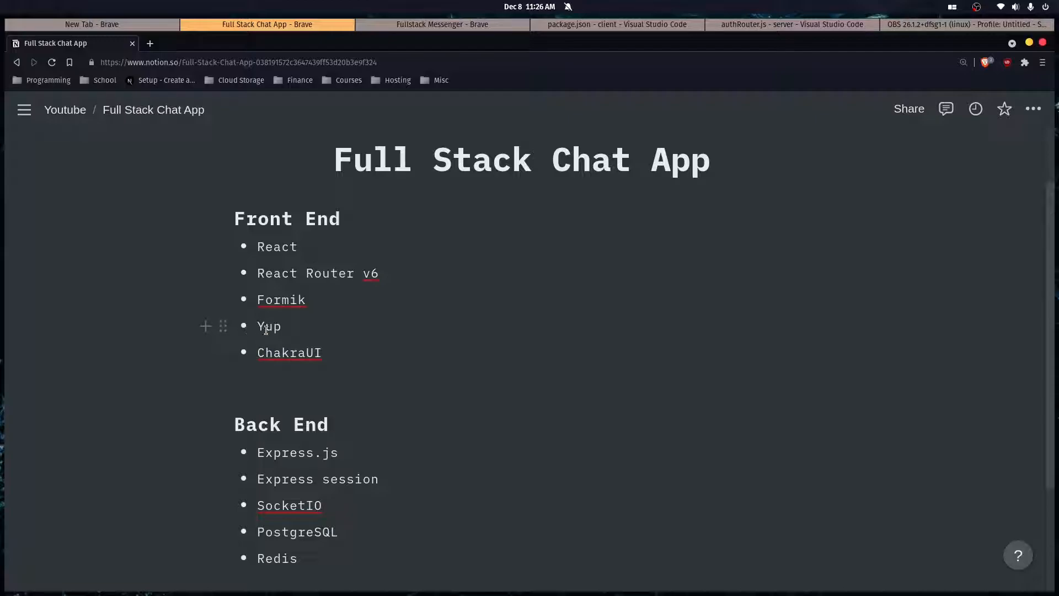
{"action": "mouse_move", "coordinate": [315, 352]}
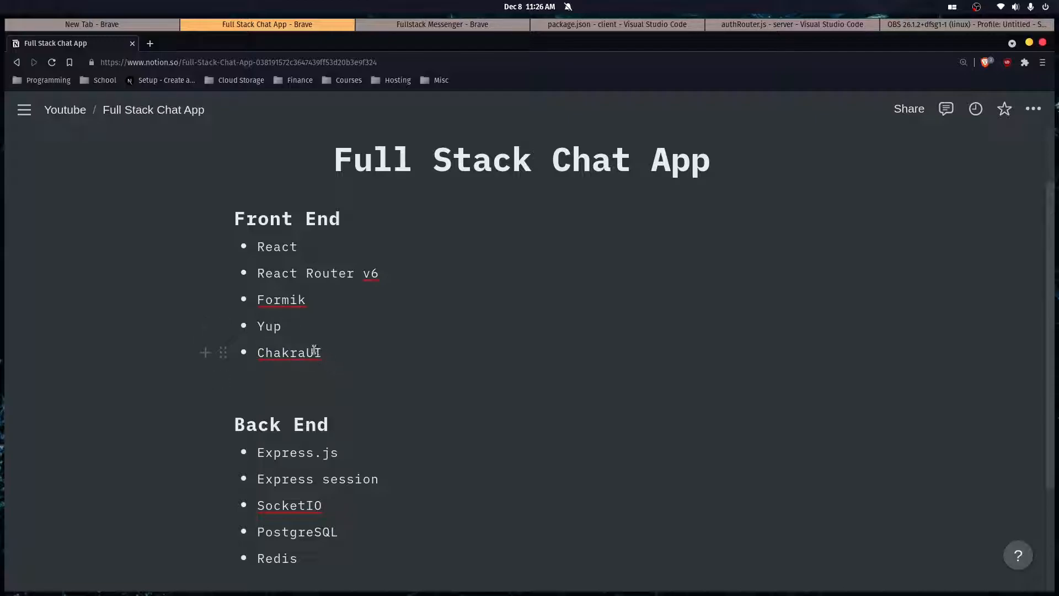
{"action": "mouse_move", "coordinate": [377, 344]}
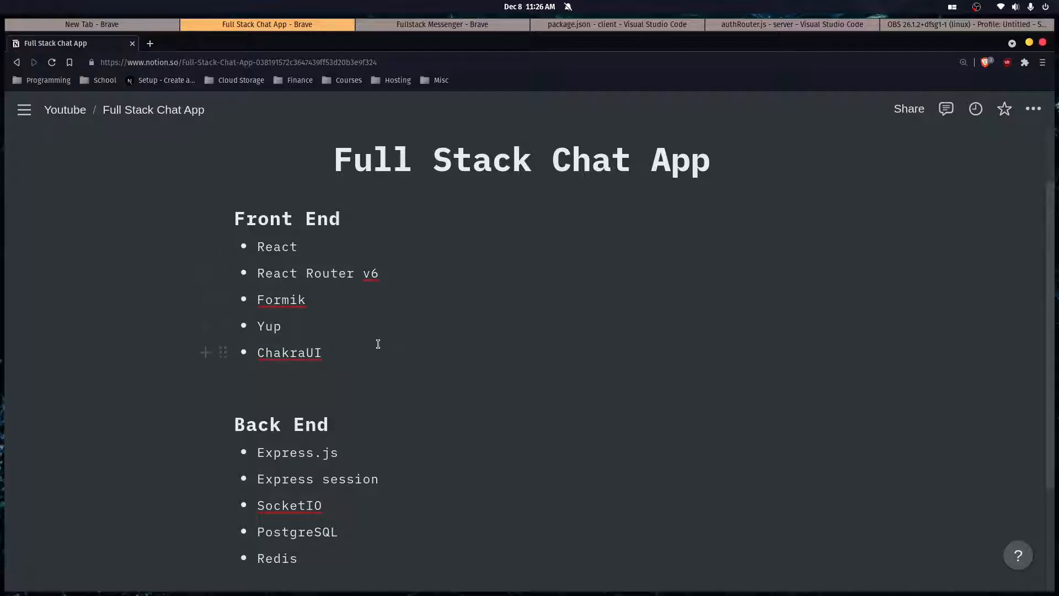
{"action": "mouse_move", "coordinate": [363, 332]}
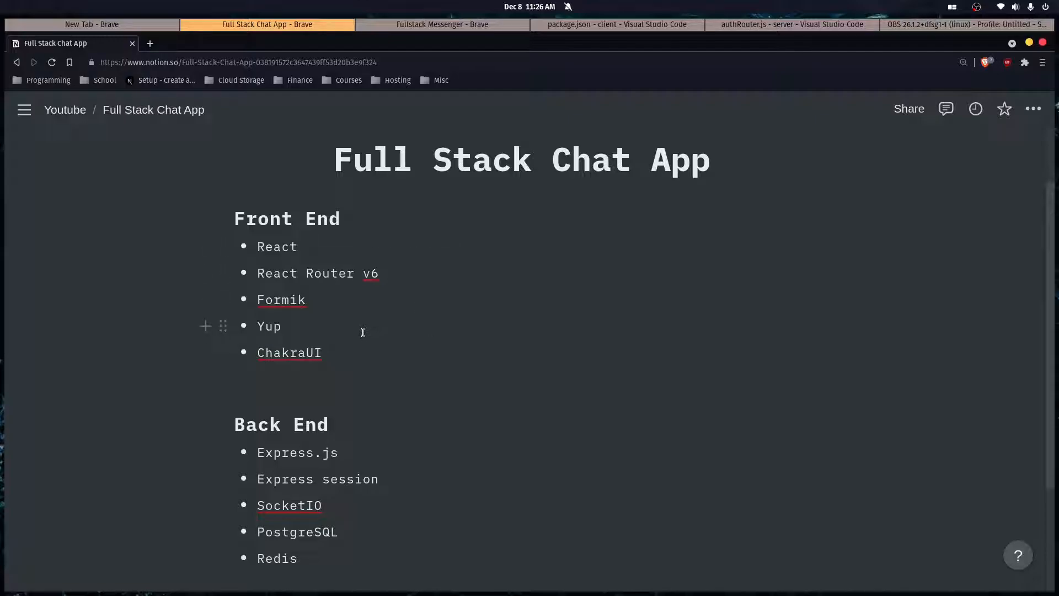
{"action": "mouse_move", "coordinate": [419, 455]}
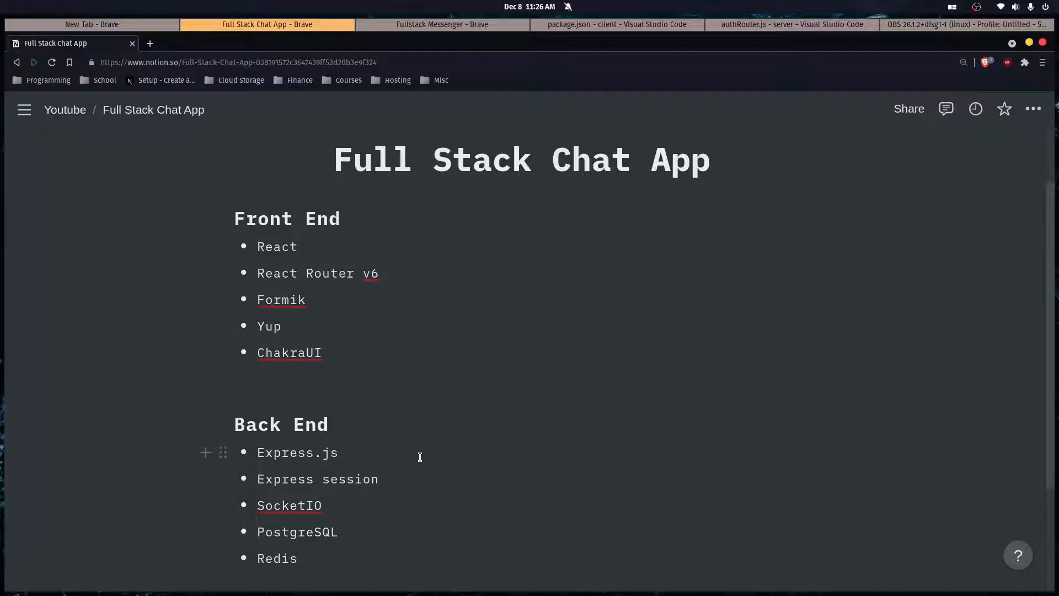
{"action": "mouse_move", "coordinate": [332, 452]}
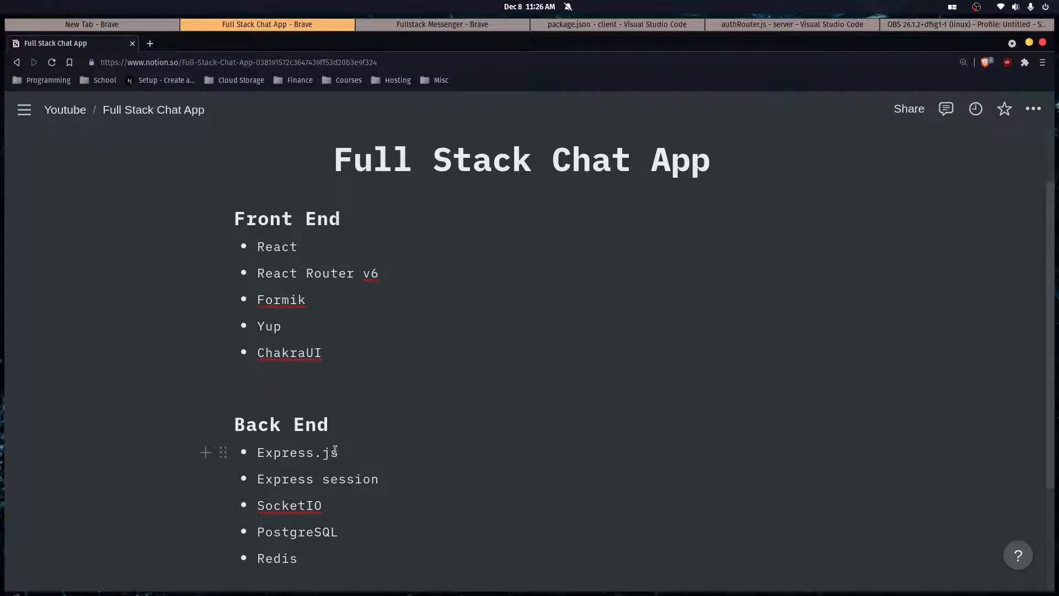
{"action": "mouse_move", "coordinate": [327, 478]}
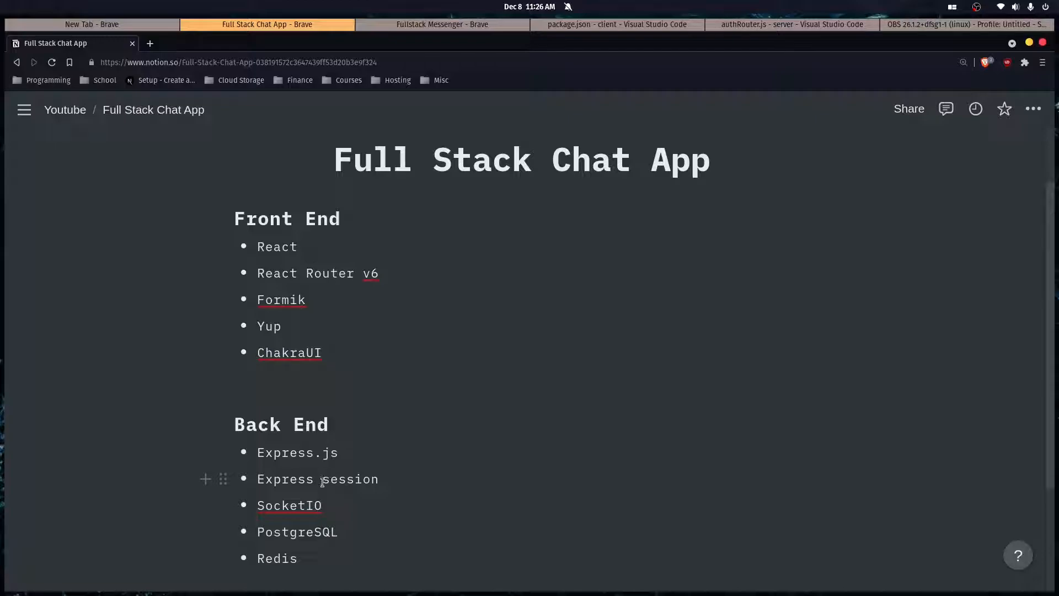
{"action": "mouse_move", "coordinate": [303, 495]}
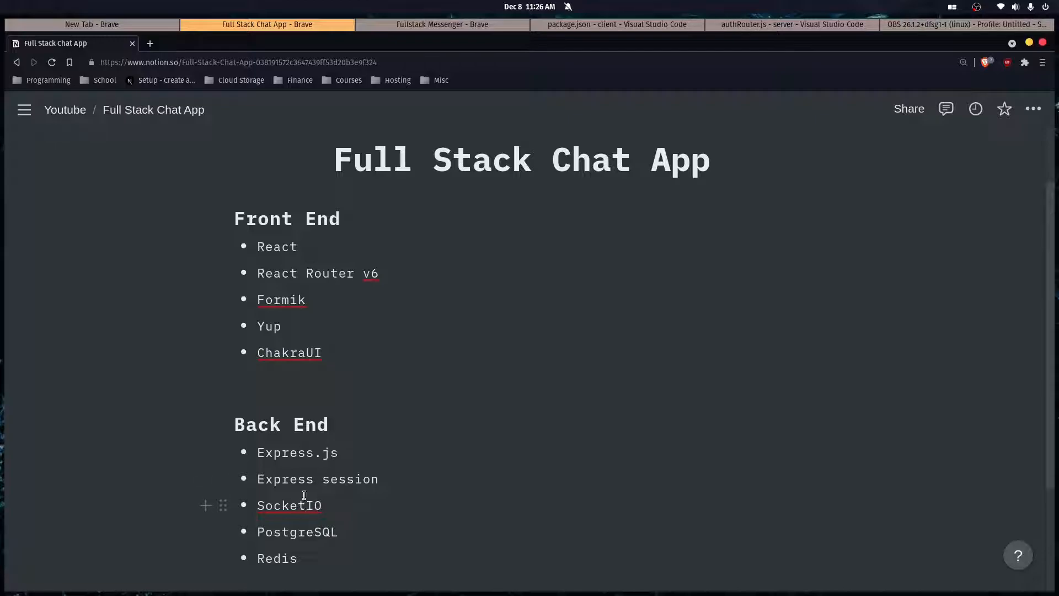
{"action": "mouse_move", "coordinate": [291, 519]}
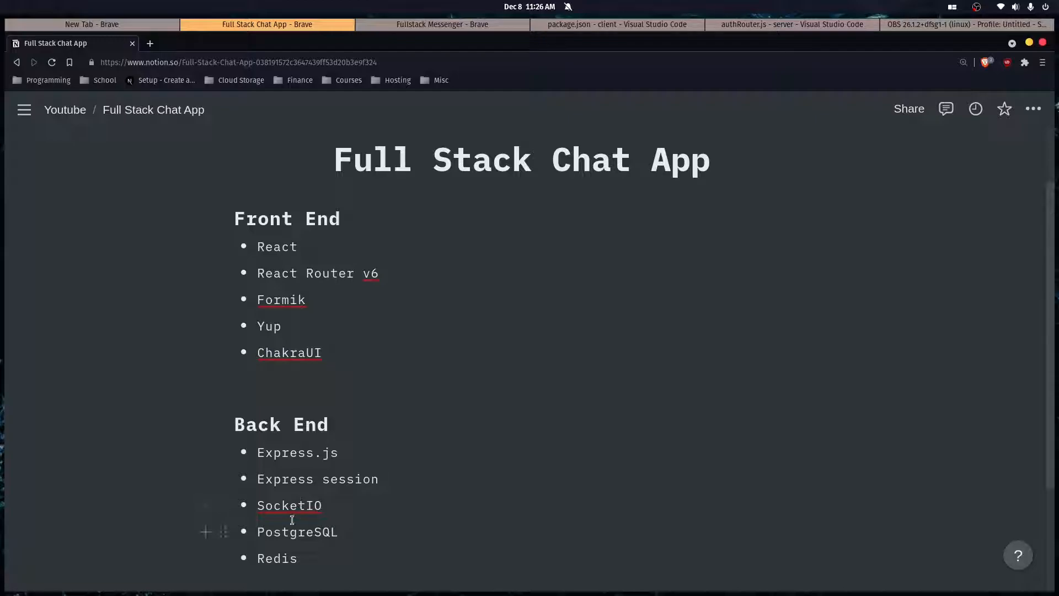
{"action": "mouse_move", "coordinate": [331, 534]}
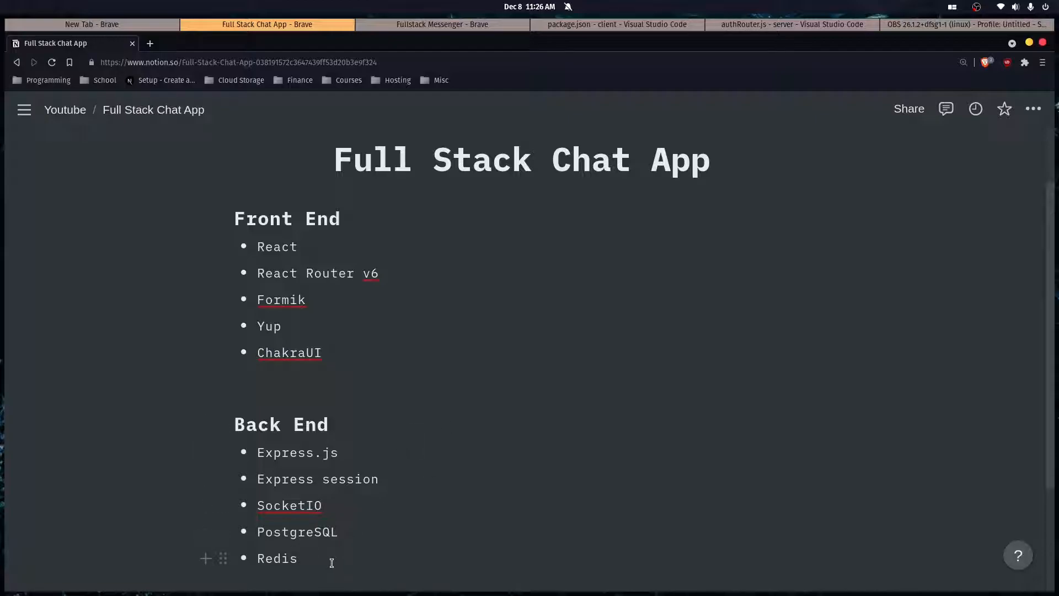
{"action": "mouse_move", "coordinate": [343, 509]}
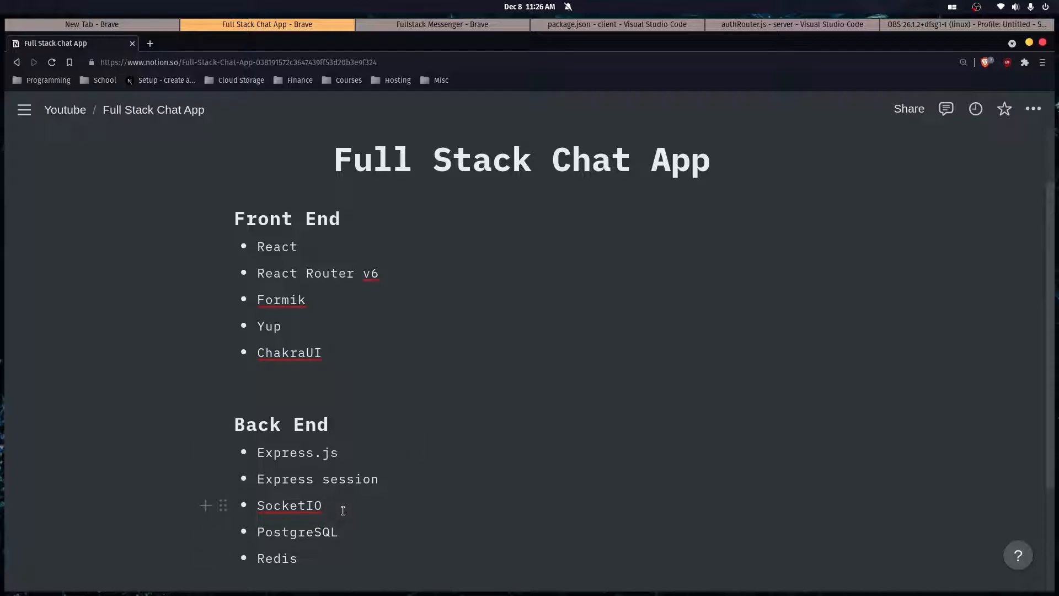
{"action": "mouse_move", "coordinate": [585, 274]}
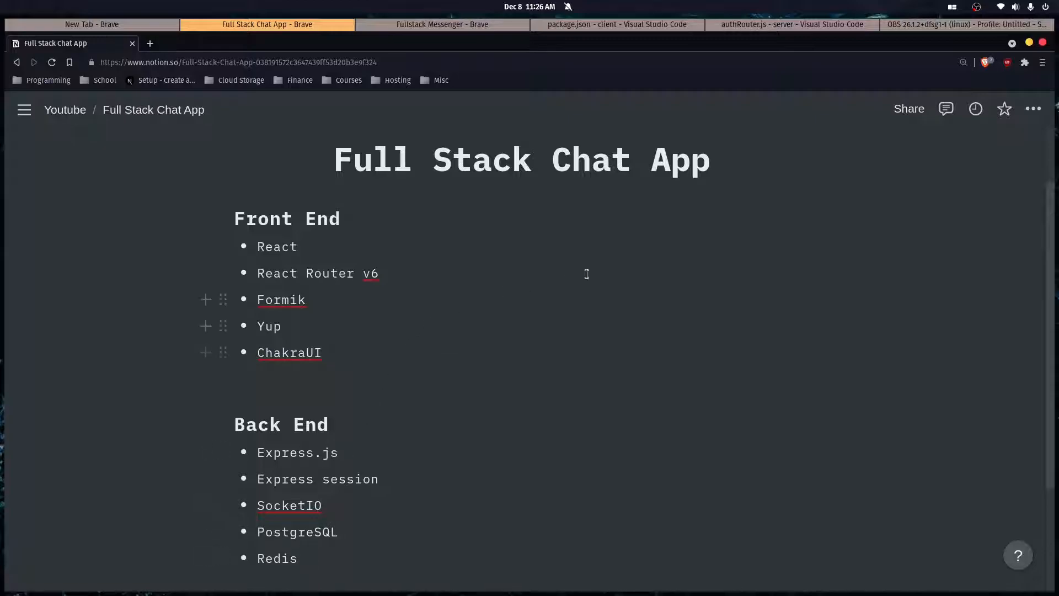
{"action": "mouse_move", "coordinate": [418, 296]}
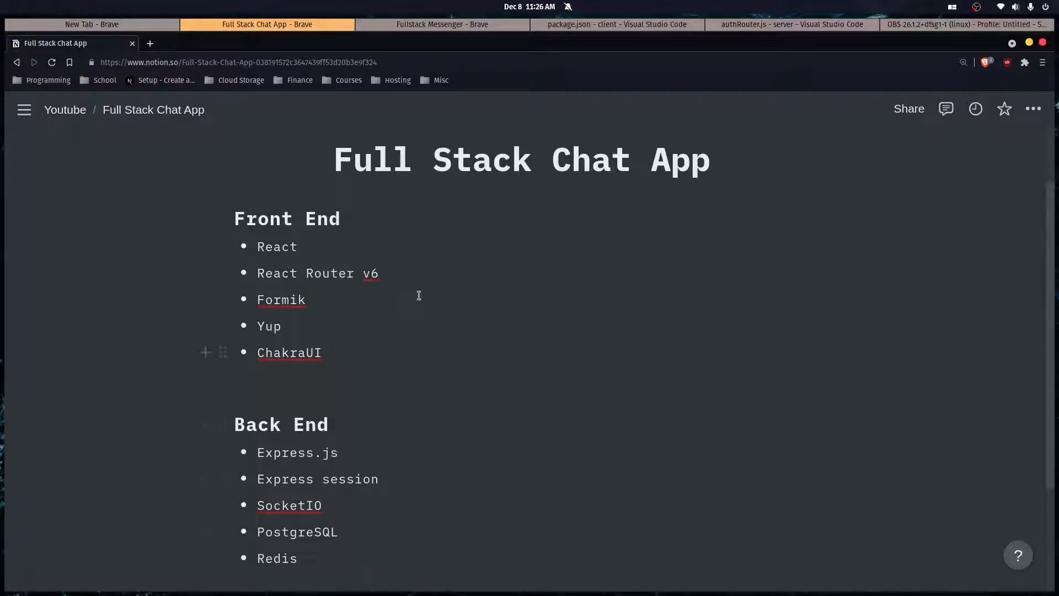
{"action": "mouse_move", "coordinate": [675, 202]}
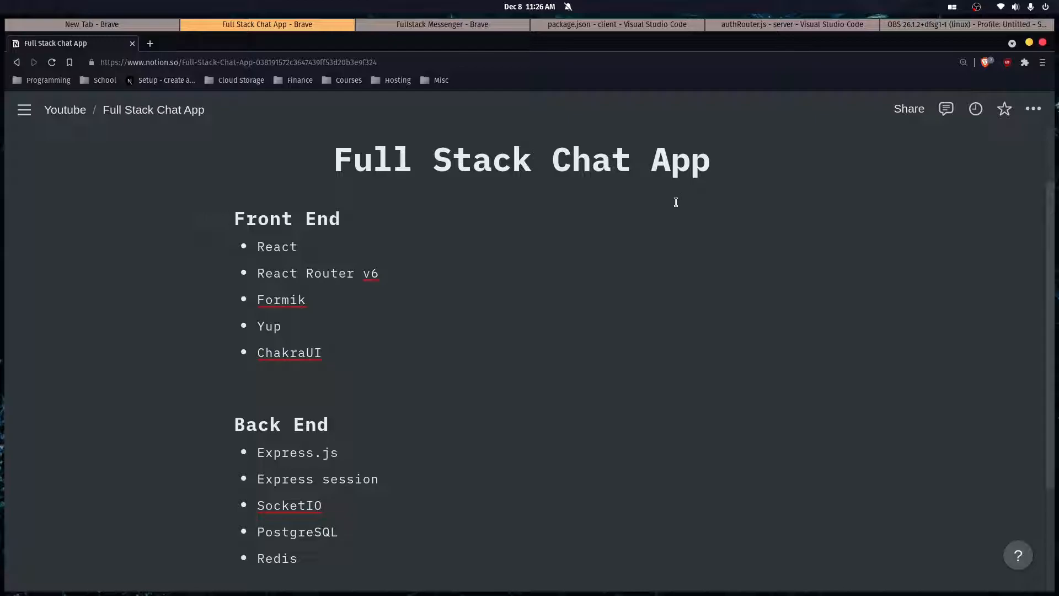